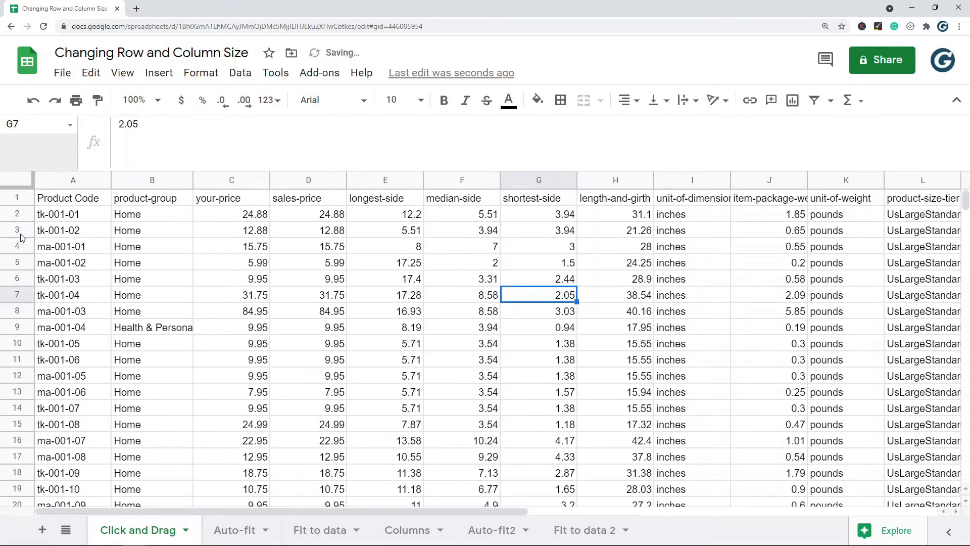
On the Auto-fit sheet, view the full recipient entries in B2, B3, B7 and B5.
{"action": "left_click_drag", "start_coordinate": [17, 229], "coordinate": [17, 311]}
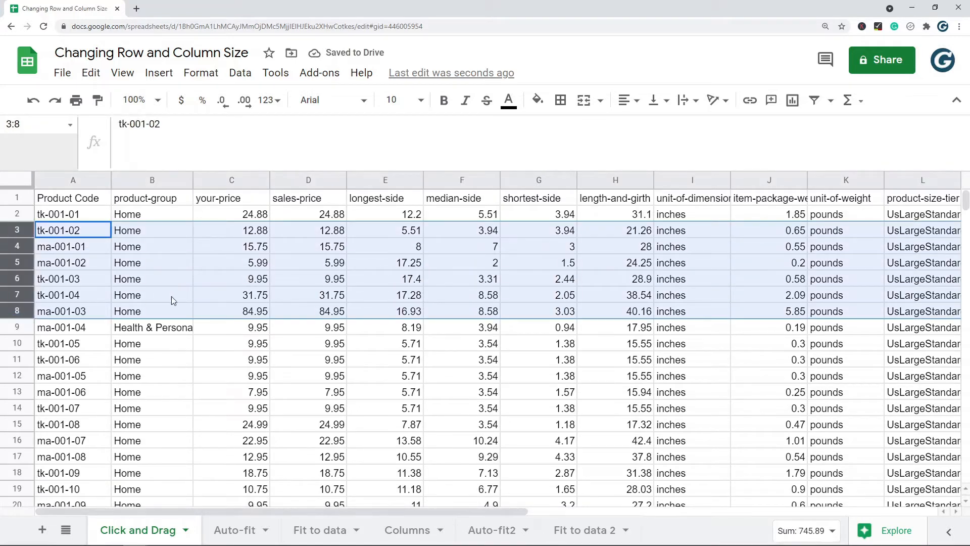
{"action": "mouse_move", "coordinate": [24, 306]}
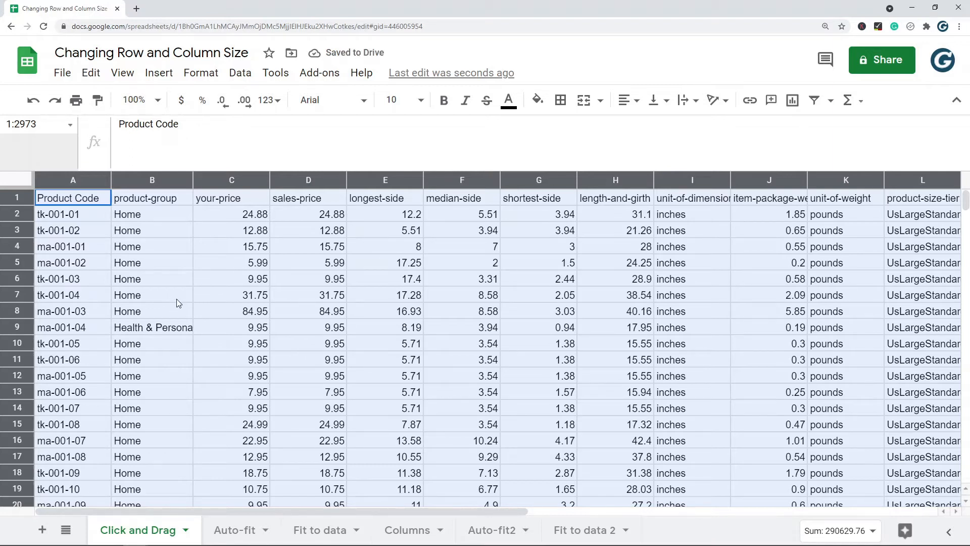
{"action": "mouse_move", "coordinate": [205, 491]}
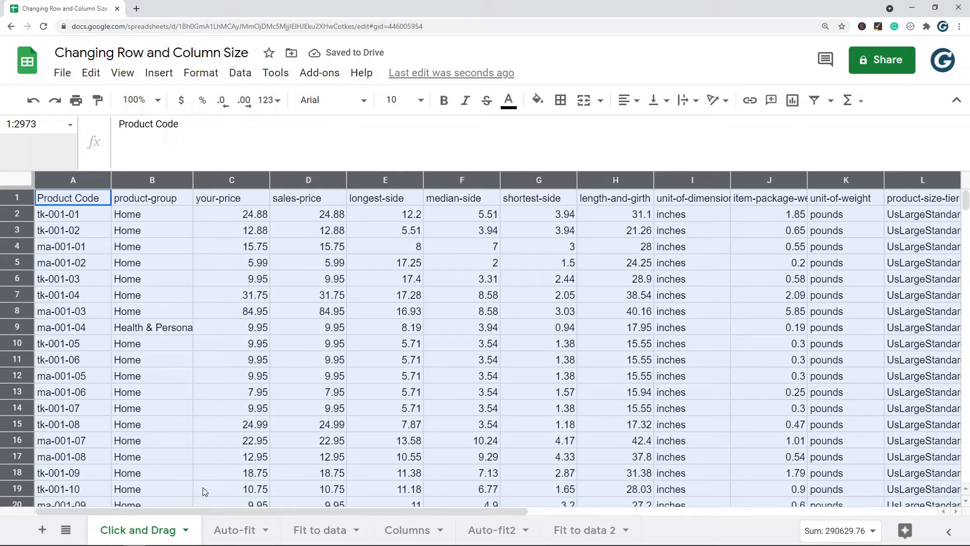
{"action": "left_click", "coordinate": [234, 529]}
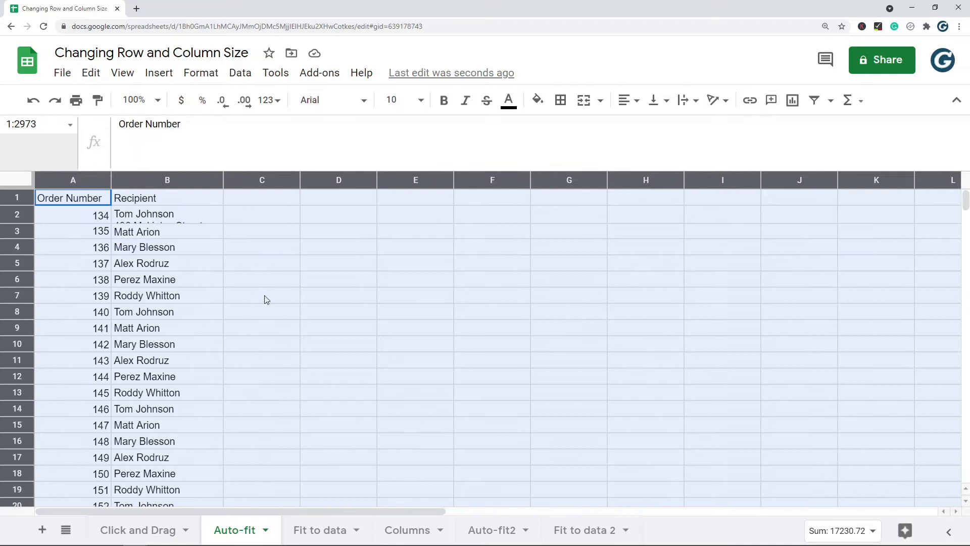
{"action": "left_click", "coordinate": [168, 214]}
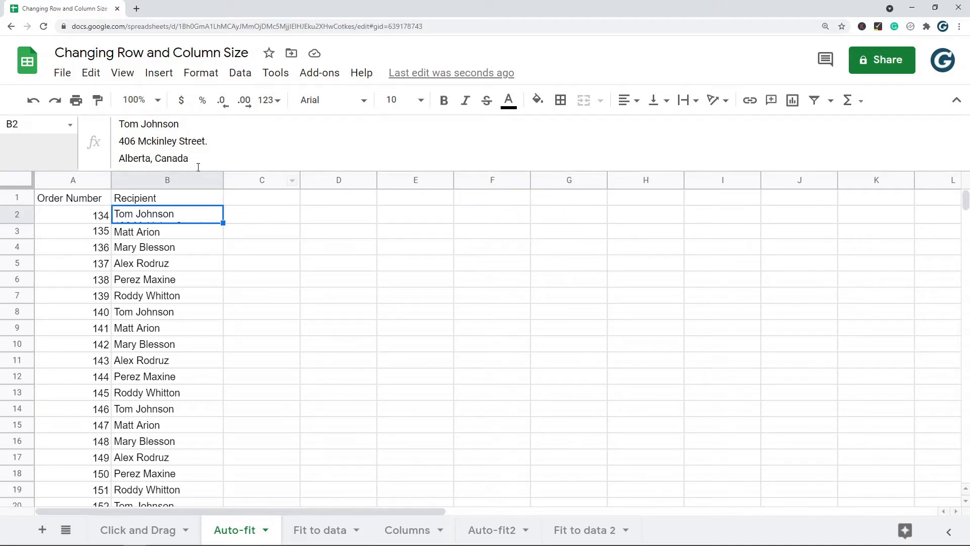
{"action": "left_click", "coordinate": [167, 232]}
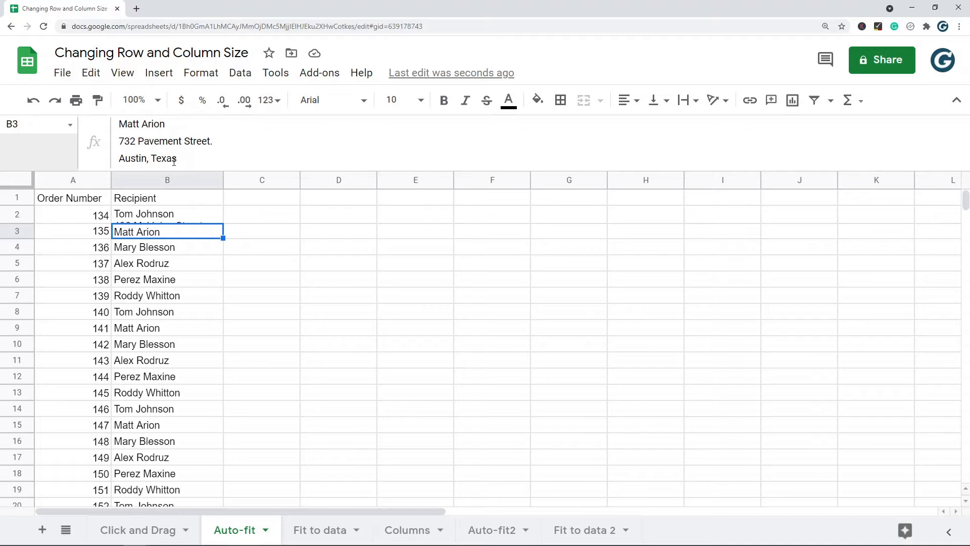
{"action": "left_click", "coordinate": [168, 295]}
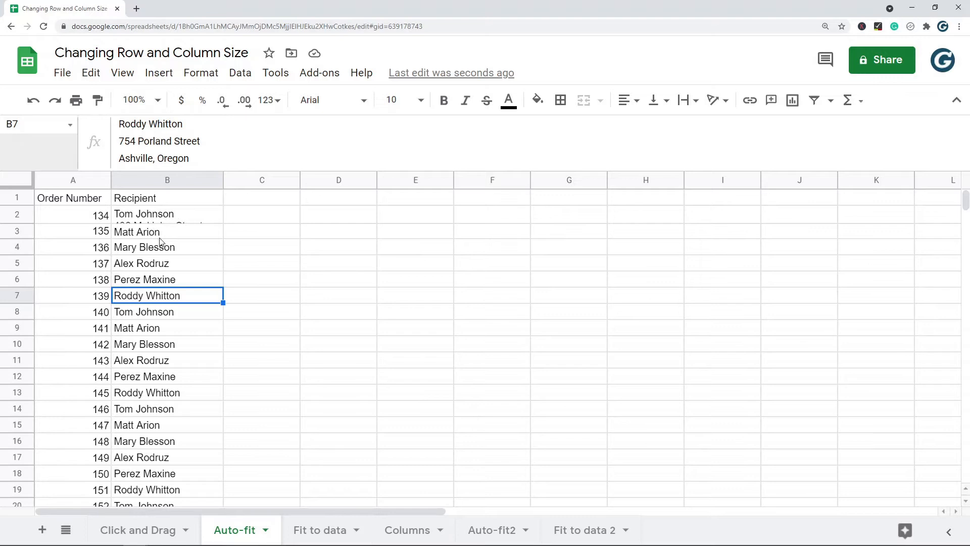
{"action": "mouse_move", "coordinate": [223, 271]}
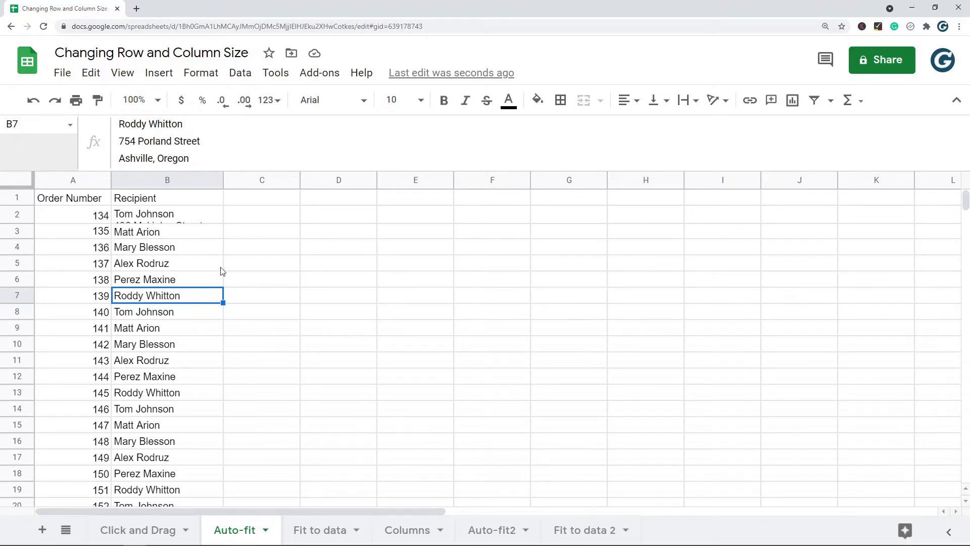
{"action": "mouse_move", "coordinate": [162, 220]}
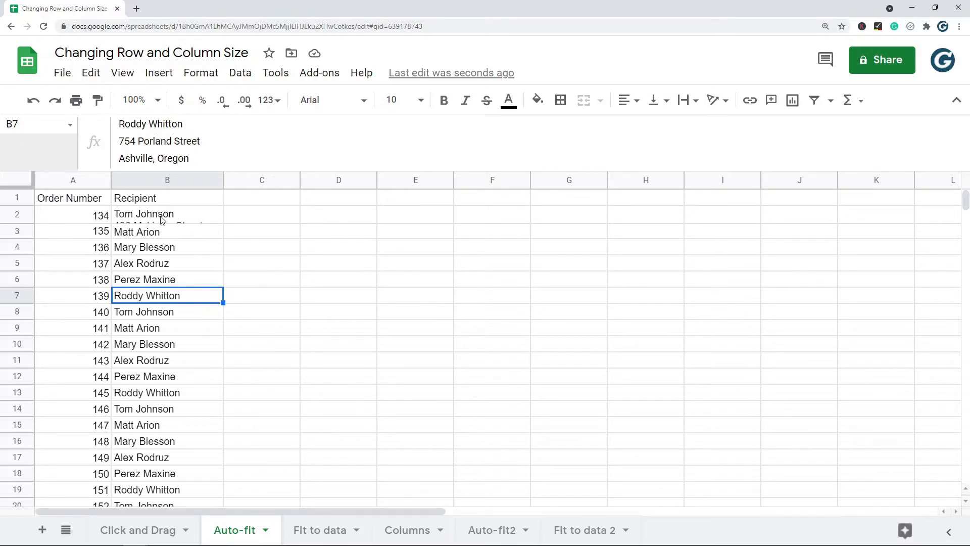
{"action": "left_click", "coordinate": [167, 262]}
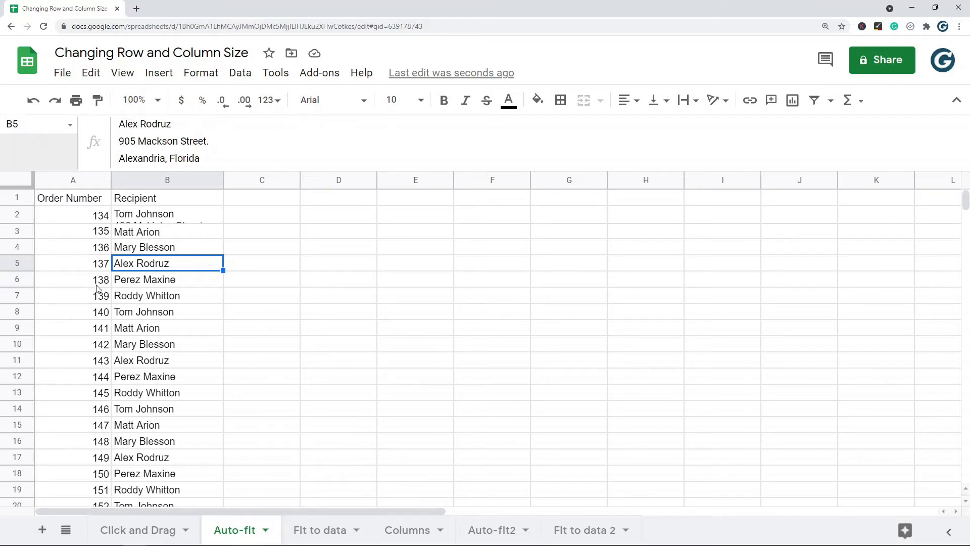
{"action": "mouse_move", "coordinate": [12, 215]}
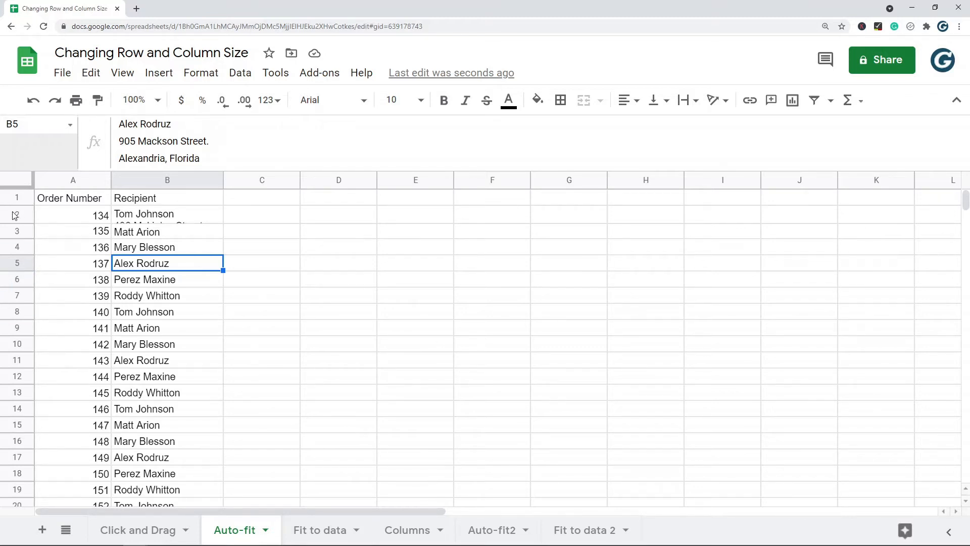
Select rows 2–11 on Auto-fit, leave them at short height, and move to Fit to data.
{"action": "left_click_drag", "start_coordinate": [12, 214], "coordinate": [12, 263]}
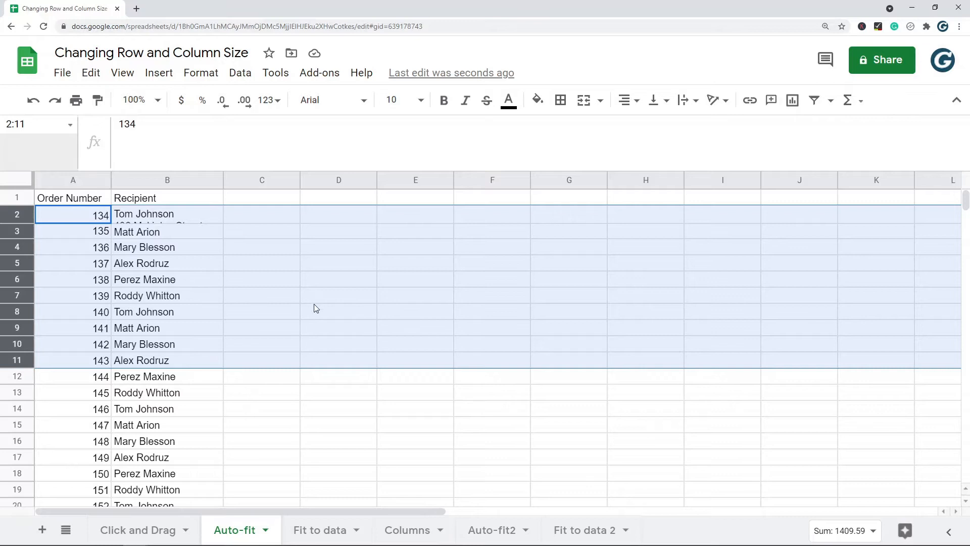
{"action": "mouse_move", "coordinate": [17, 331]}
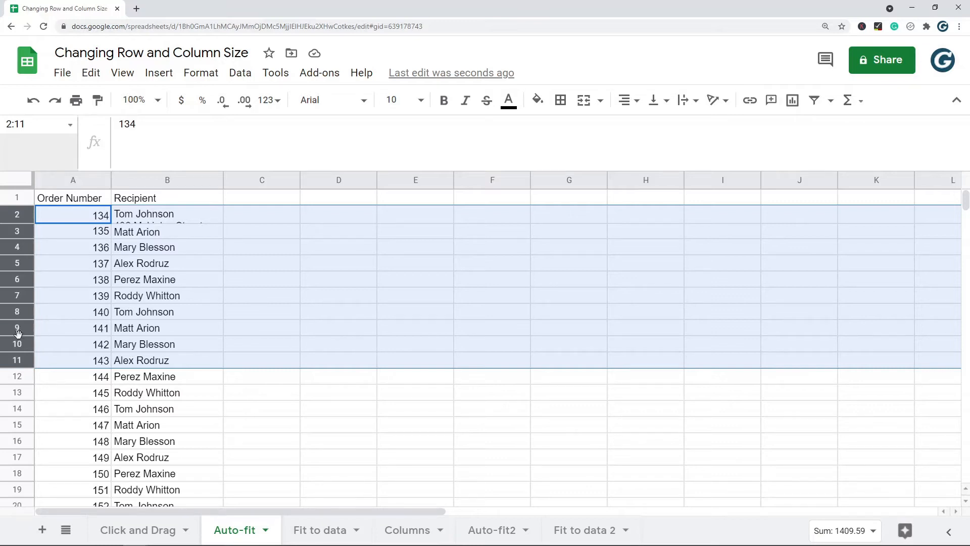
{"action": "left_click", "coordinate": [234, 530]}
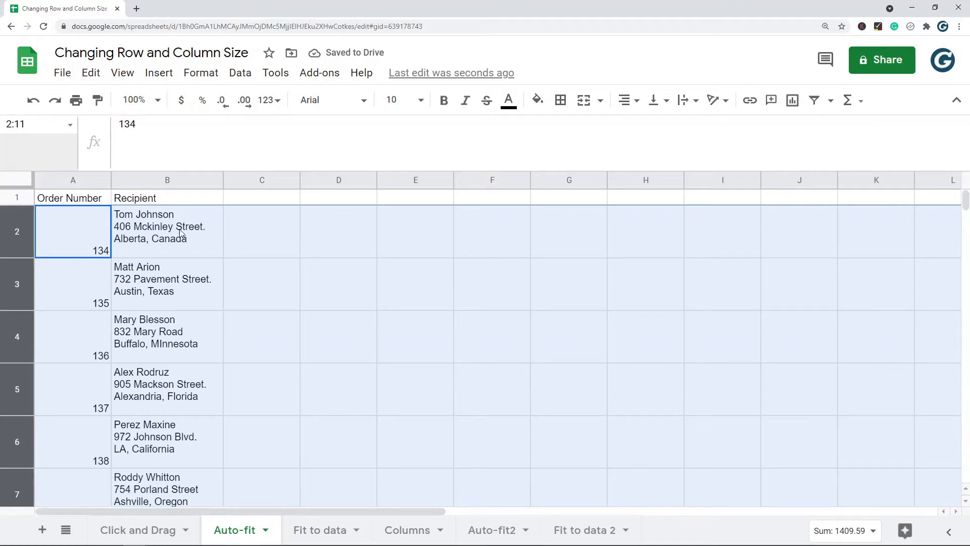
{"action": "mouse_move", "coordinate": [183, 373]}
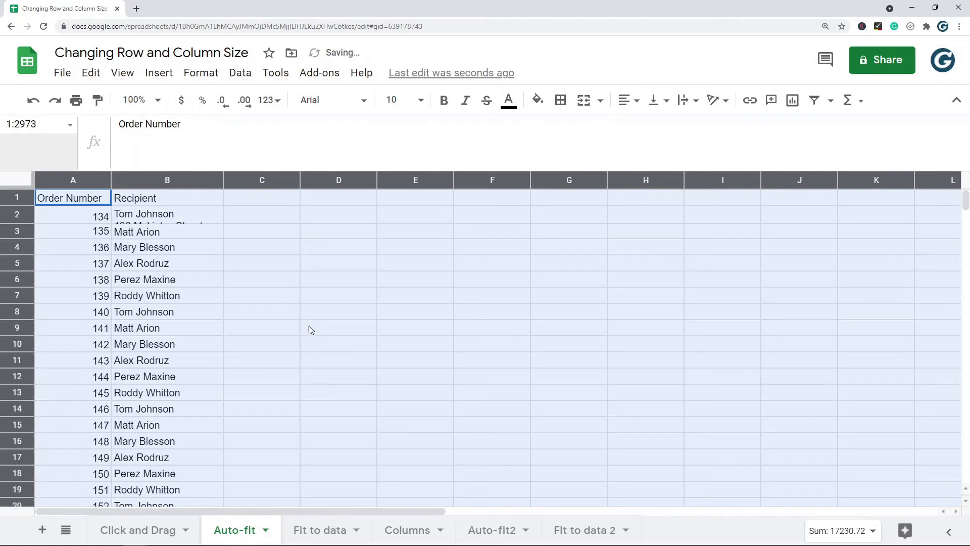
{"action": "left_click", "coordinate": [319, 530]}
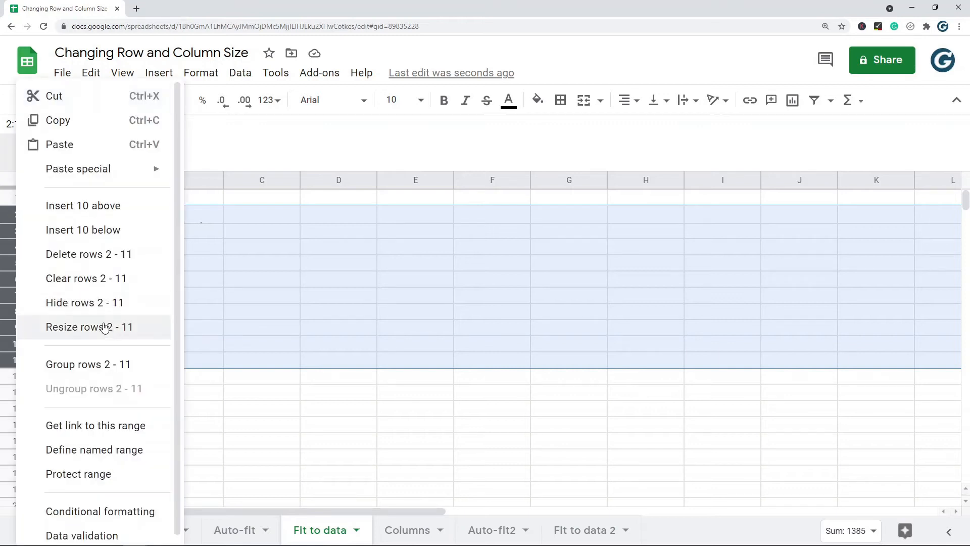
Resize rows 2–11 with the Fit to data option, then go to the Columns sheet.
{"action": "left_click", "coordinate": [89, 327]}
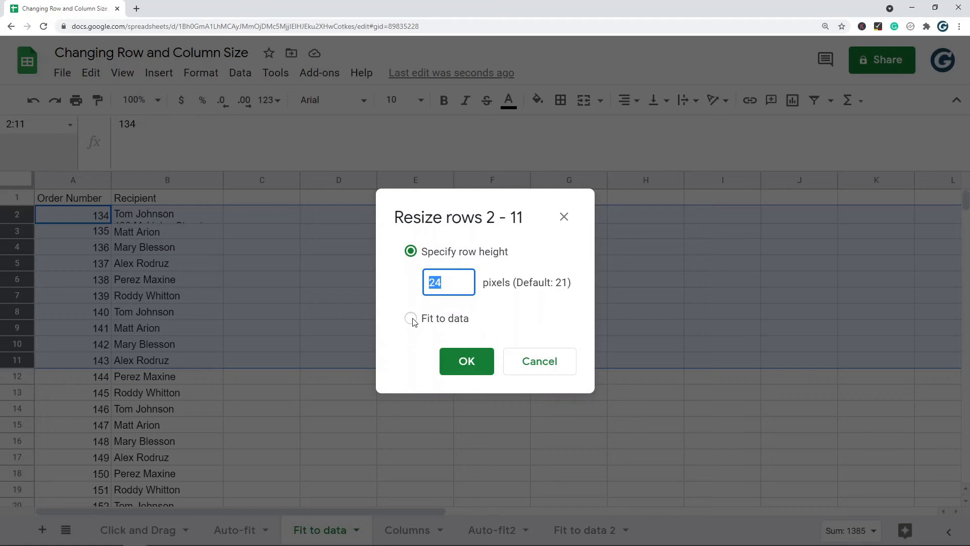
{"action": "left_click", "coordinate": [410, 318]}
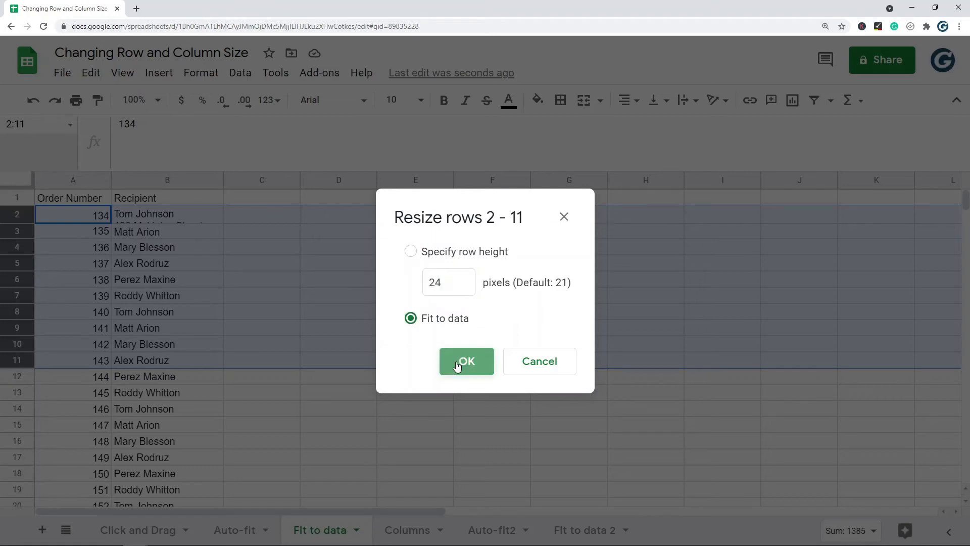
{"action": "left_click", "coordinate": [466, 361]}
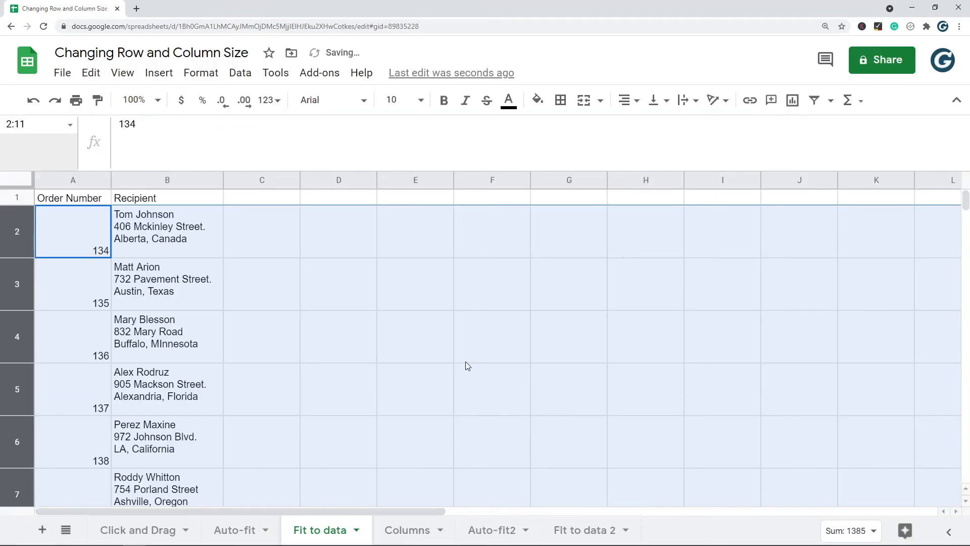
{"action": "mouse_move", "coordinate": [396, 311]}
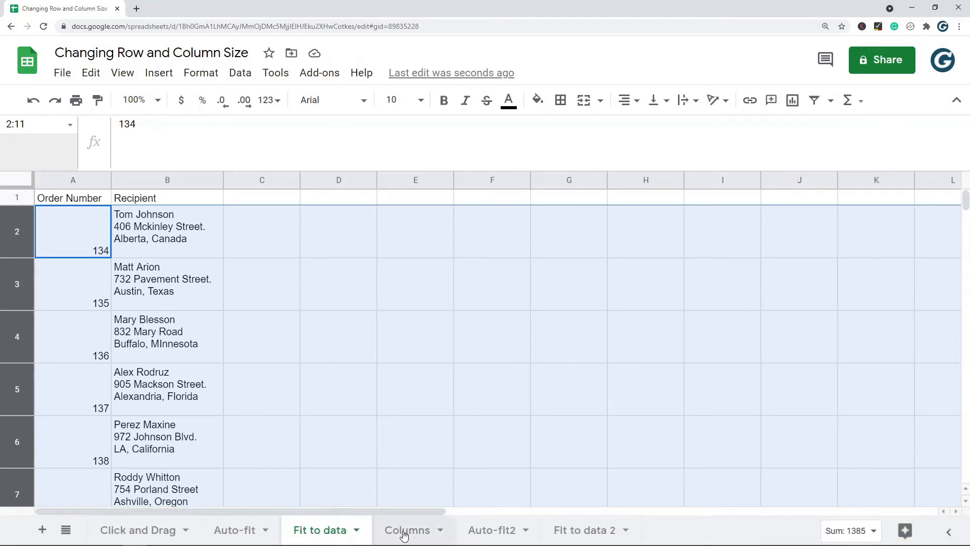
{"action": "left_click", "coordinate": [406, 530]}
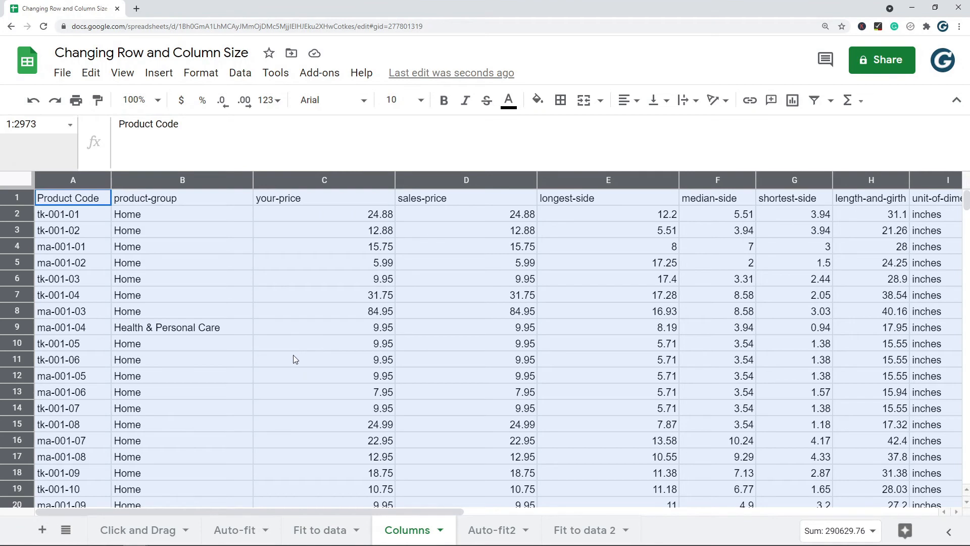
{"action": "mouse_move", "coordinate": [215, 330]}
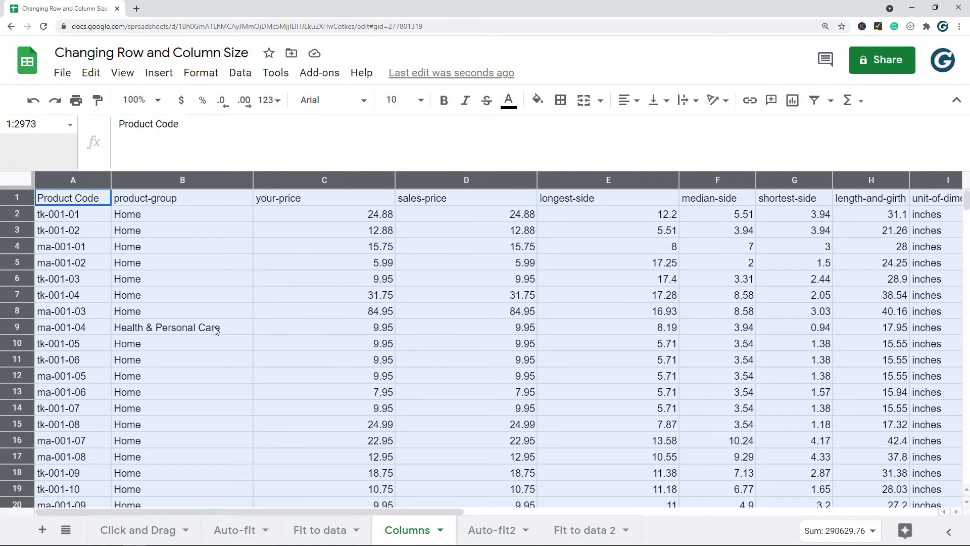
{"action": "mouse_move", "coordinate": [235, 309]}
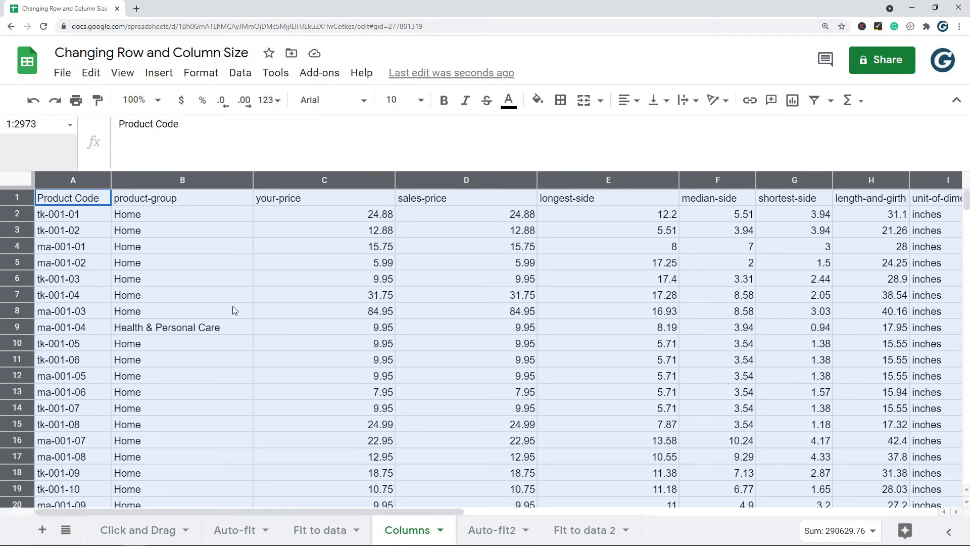
Widen column B to fit 'Health & Personal Care', then go to Auto-fit2.
{"action": "left_click", "coordinate": [182, 180]}
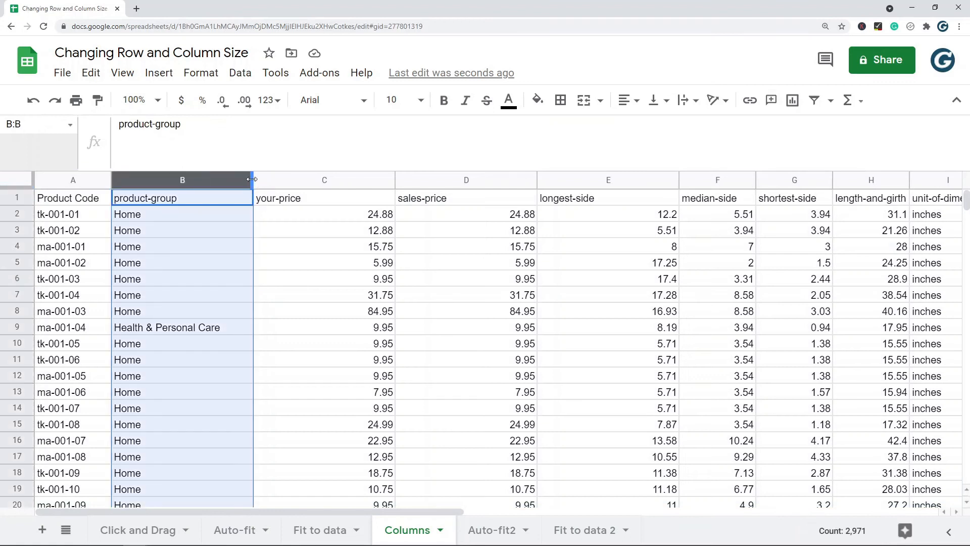
{"action": "left_click_drag", "start_coordinate": [251, 180], "coordinate": [305, 180]}
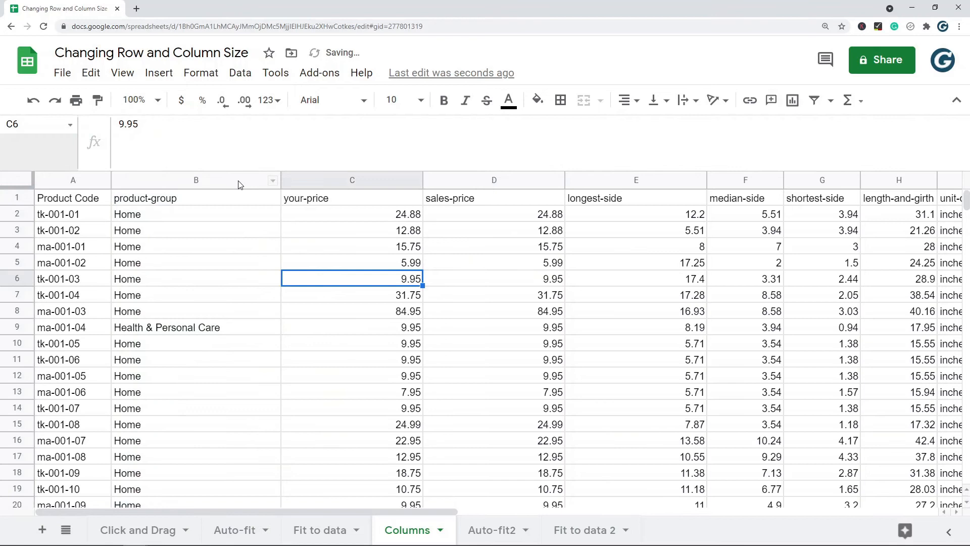
{"action": "left_click_drag", "start_coordinate": [196, 180], "coordinate": [494, 180]}
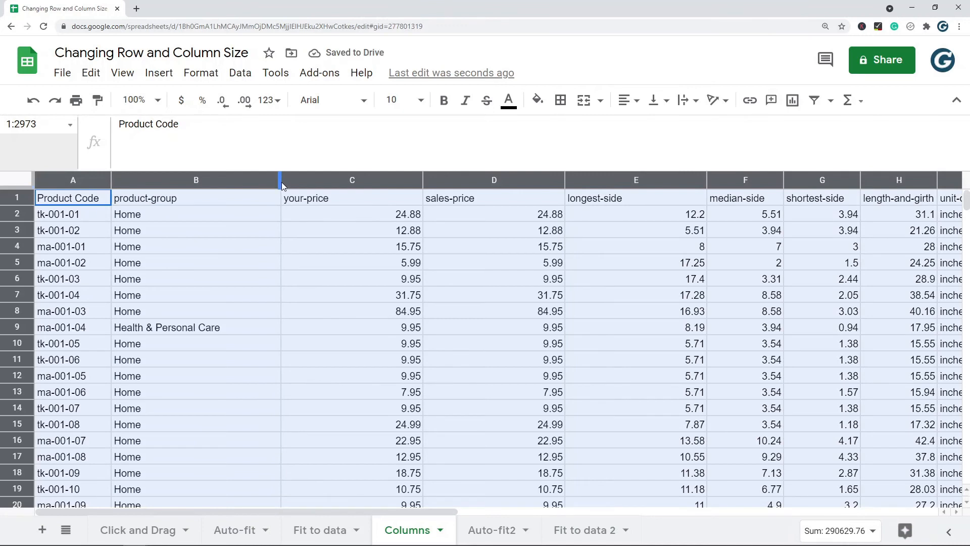
{"action": "left_click", "coordinate": [492, 530]}
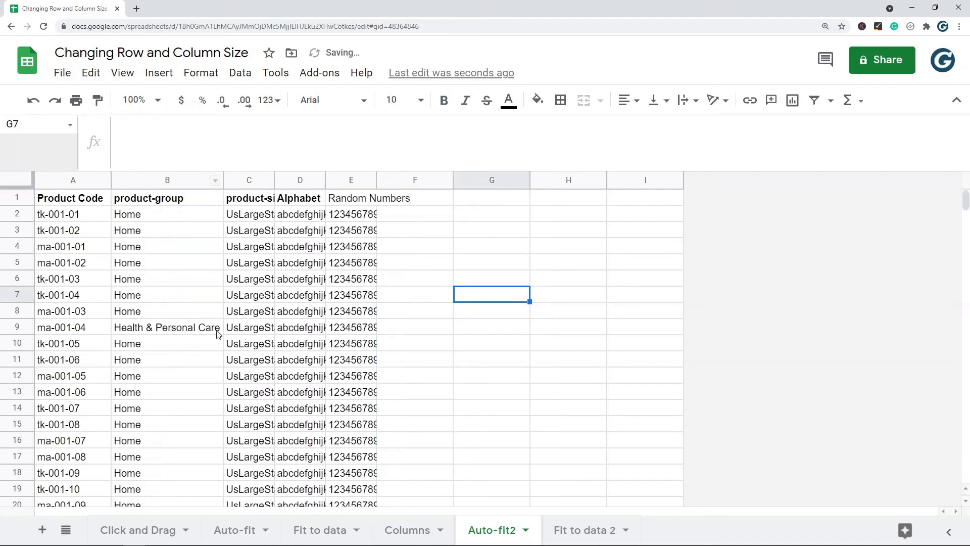
Switch to the Fit to data 2 sheet with its truncated columns.
{"action": "left_click", "coordinate": [167, 327]}
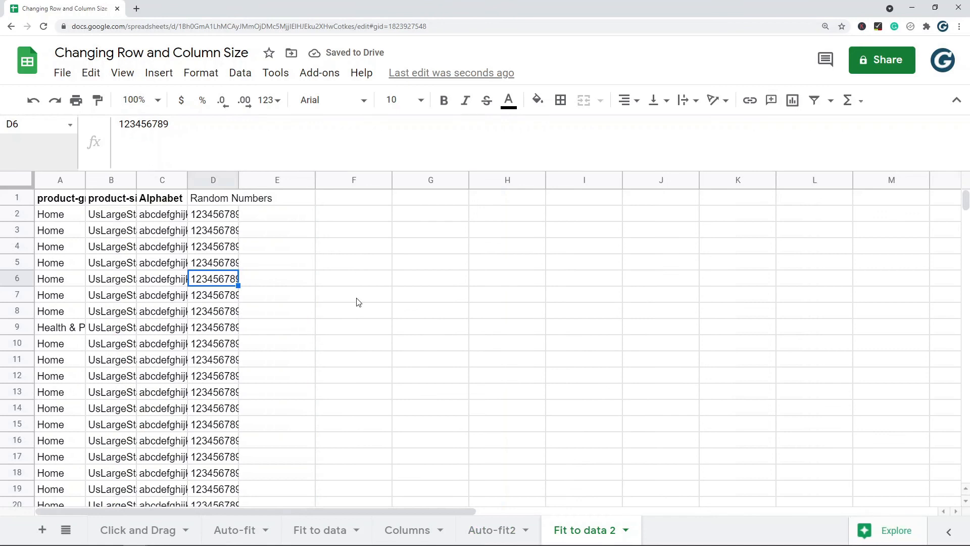
{"action": "mouse_move", "coordinate": [573, 276]}
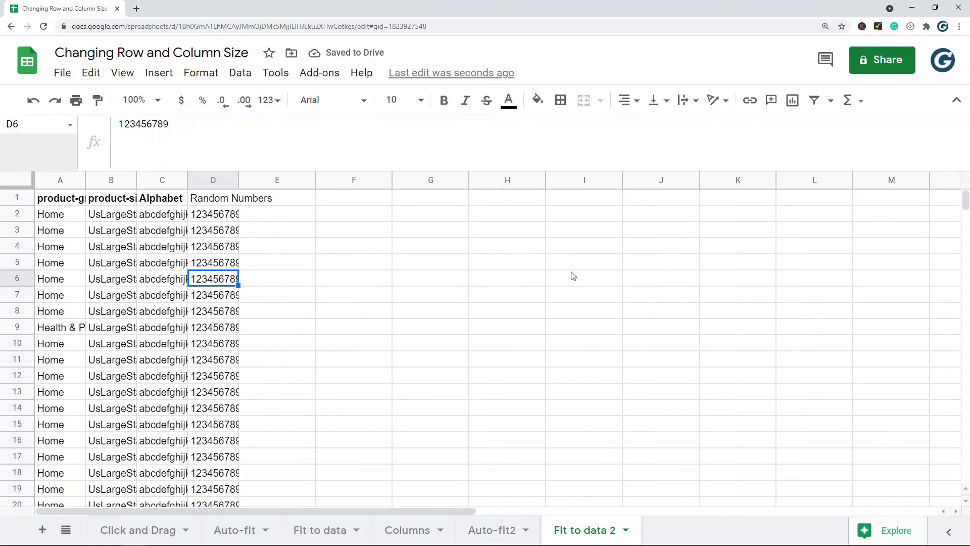
{"action": "mouse_move", "coordinate": [111, 182]}
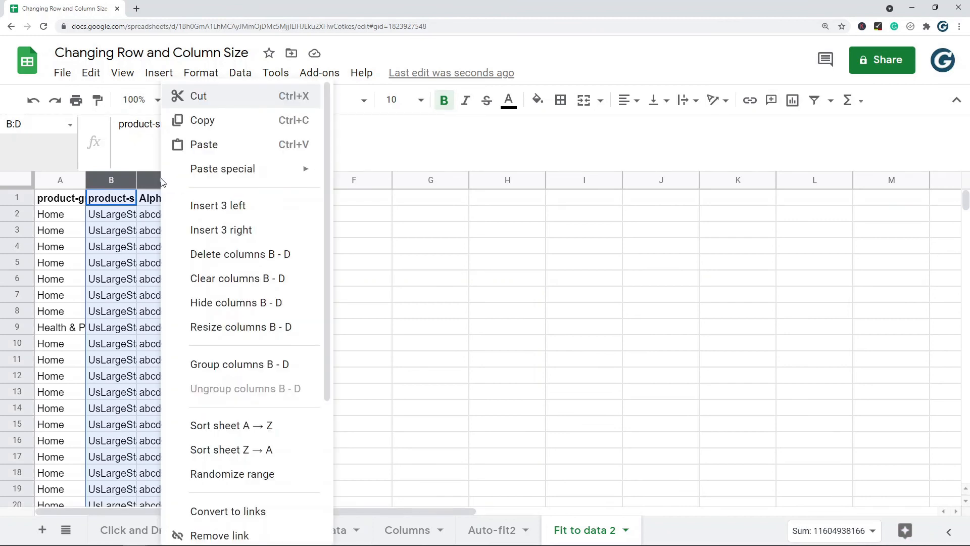
Resize columns B–D using the Fit to data option.
{"action": "left_click", "coordinate": [240, 327]}
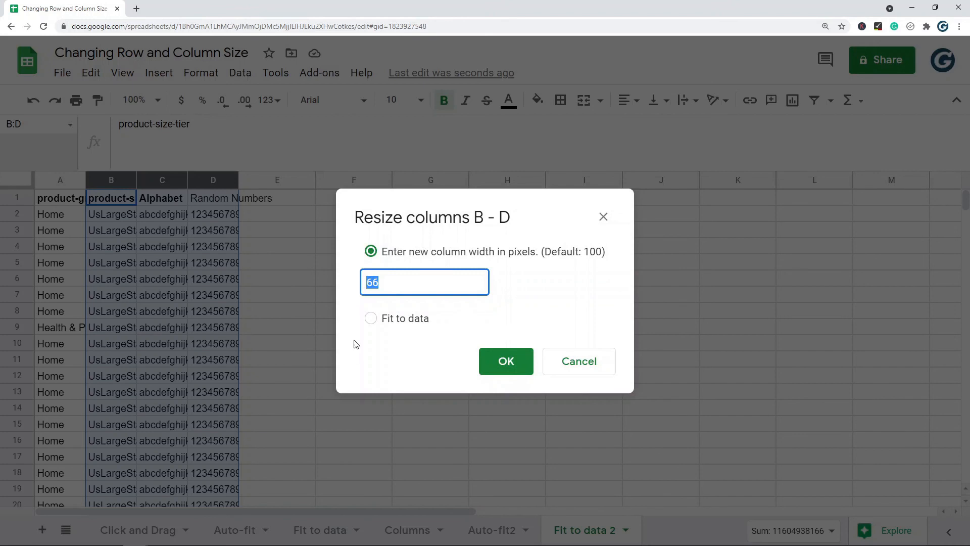
{"action": "left_click", "coordinate": [370, 317]}
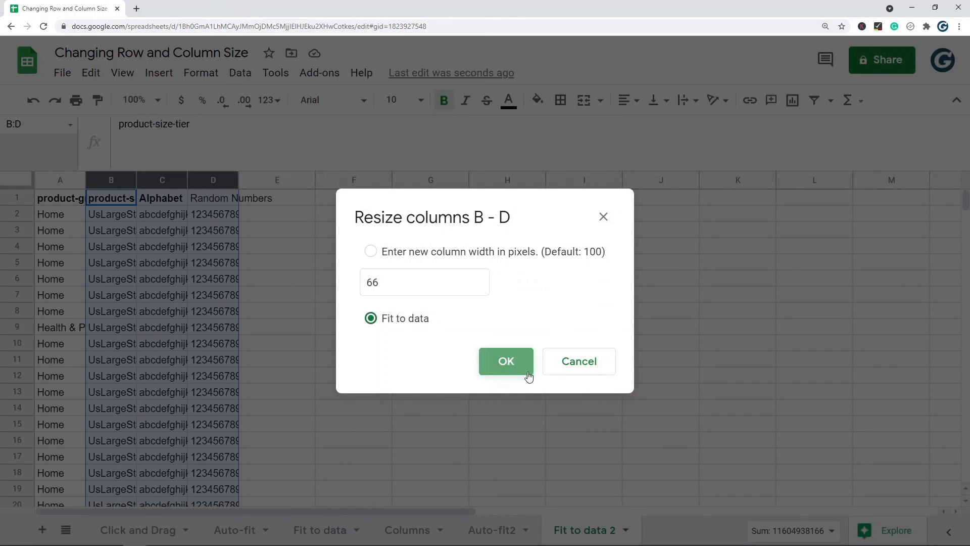
{"action": "left_click", "coordinate": [505, 361]}
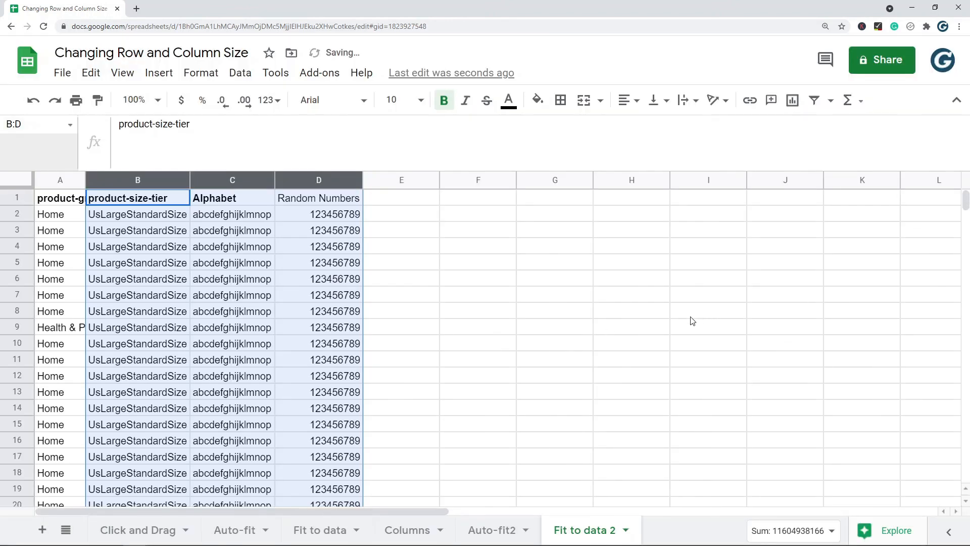